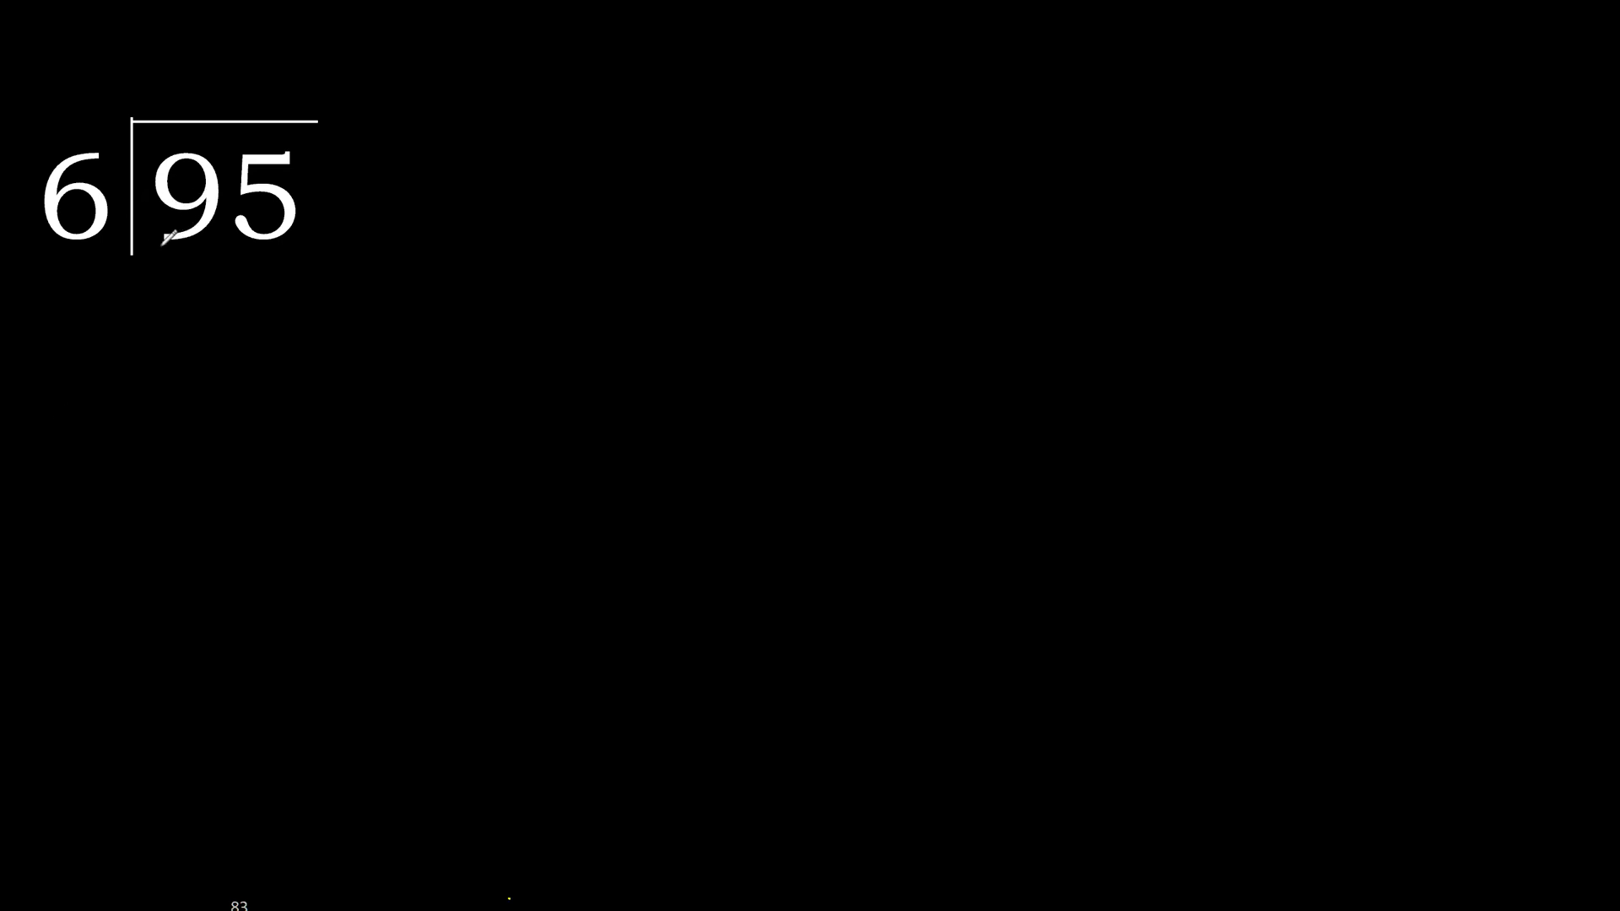
Write quotient digits 1 and 5 over 95, with 6 under the 9, a subtraction line, and 30 under 35.
{"action": "left_click_drag", "start_coordinate": [78, 253], "coordinate": [180, 253]}
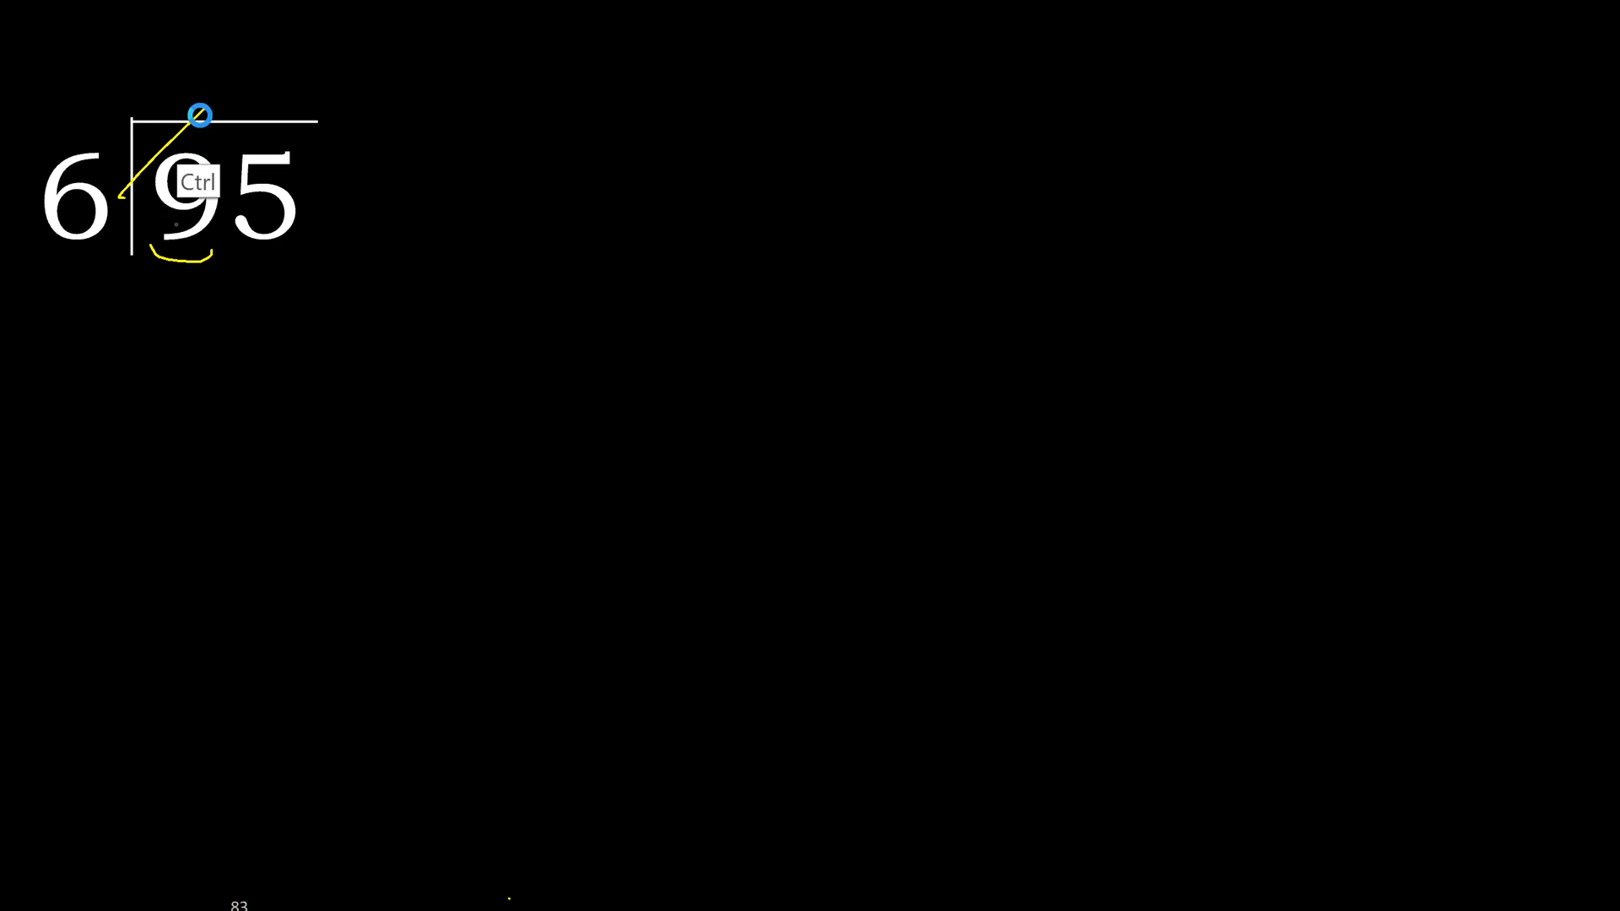
{"action": "left_click_drag", "start_coordinate": [93, 197], "coordinate": [180, 41]}
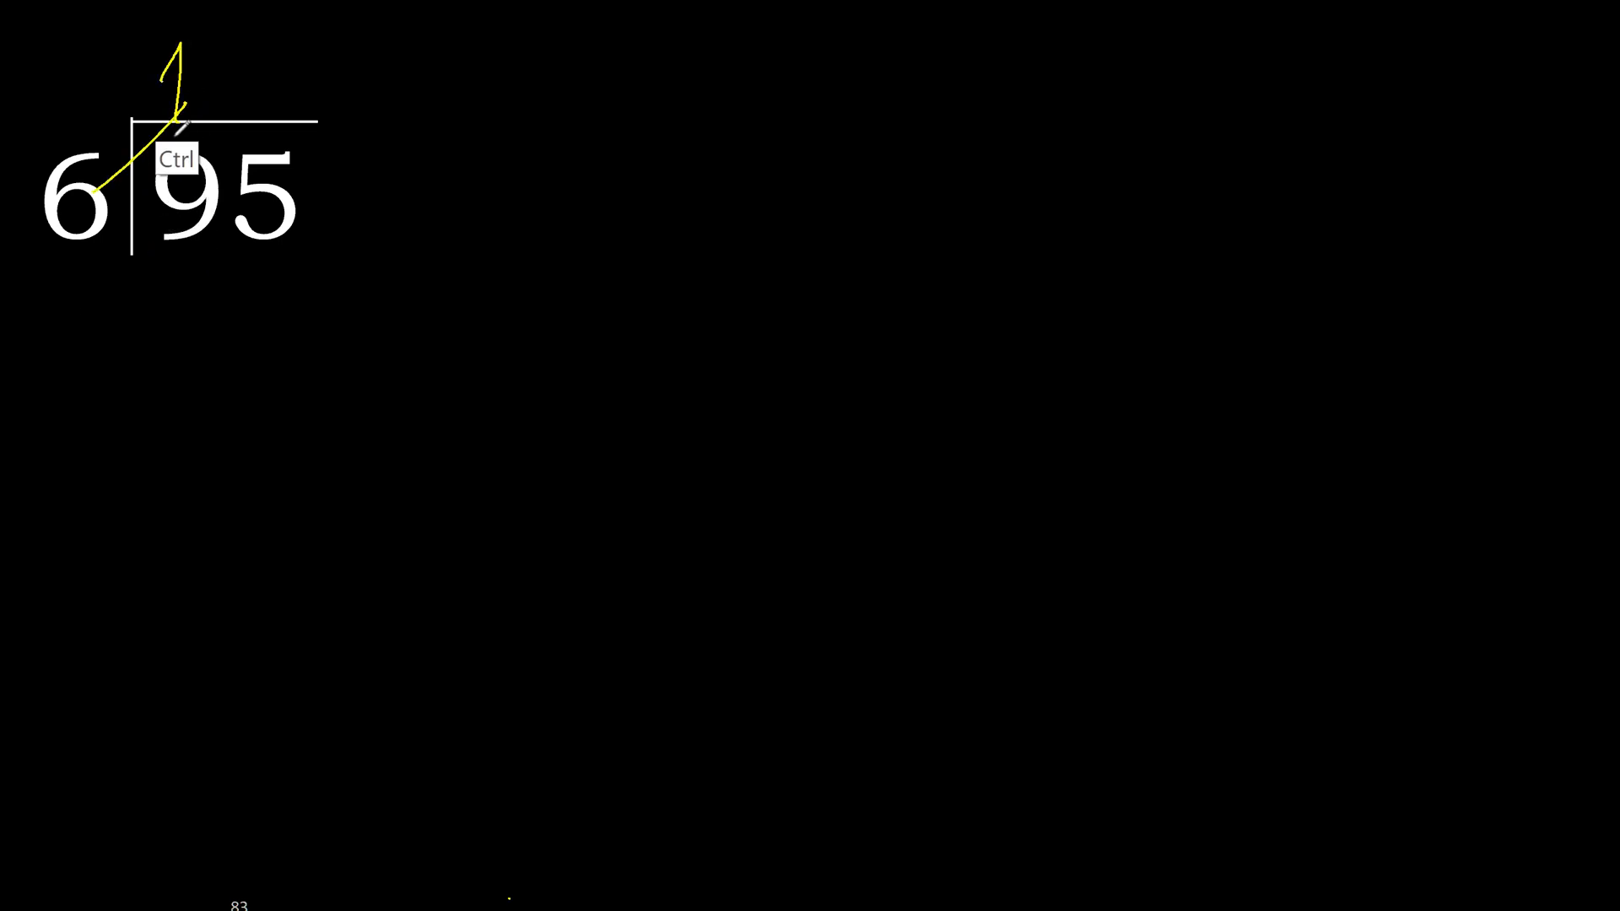
{"action": "left_click_drag", "start_coordinate": [181, 248], "coordinate": [175, 299]}
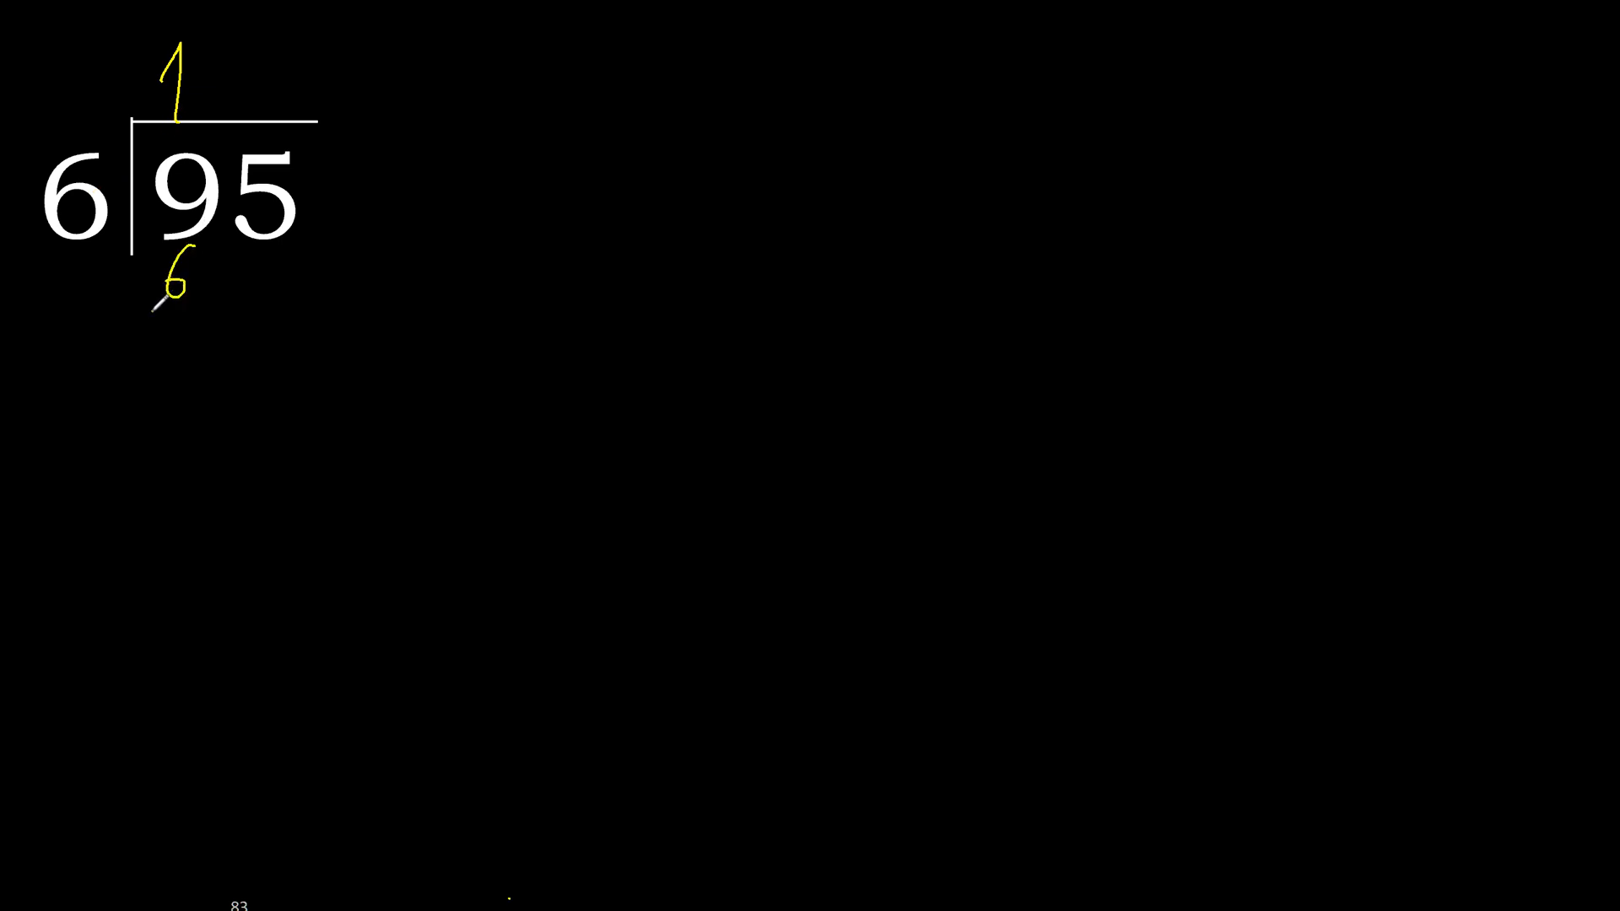
{"action": "left_click_drag", "start_coordinate": [155, 310], "coordinate": [217, 310]}
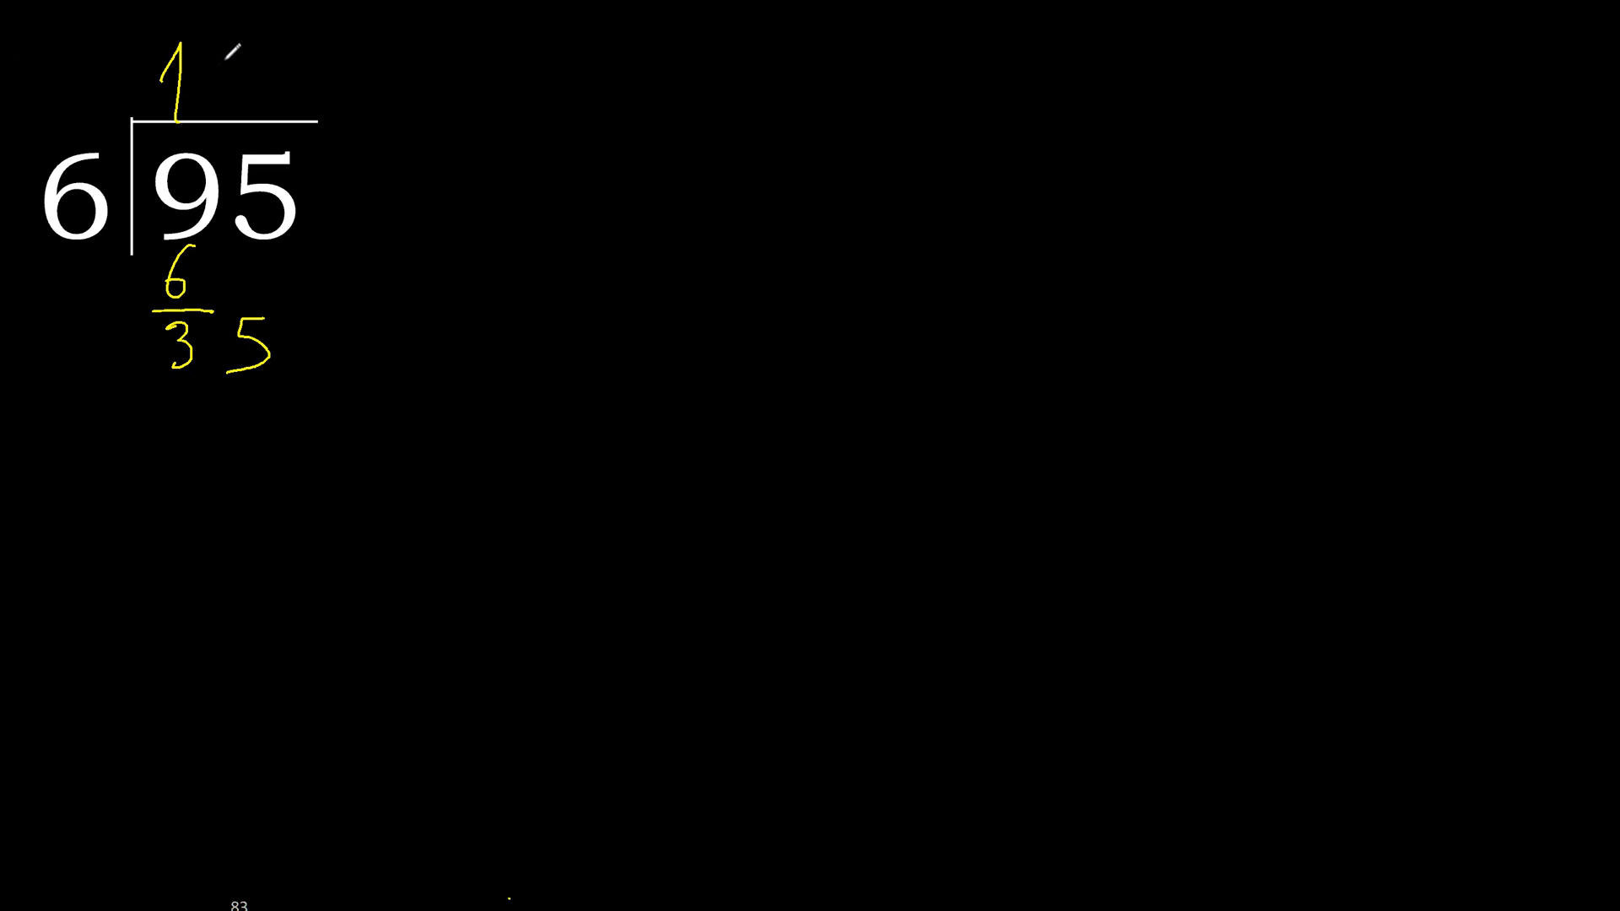
{"action": "left_click_drag", "start_coordinate": [238, 57], "coordinate": [114, 185]}
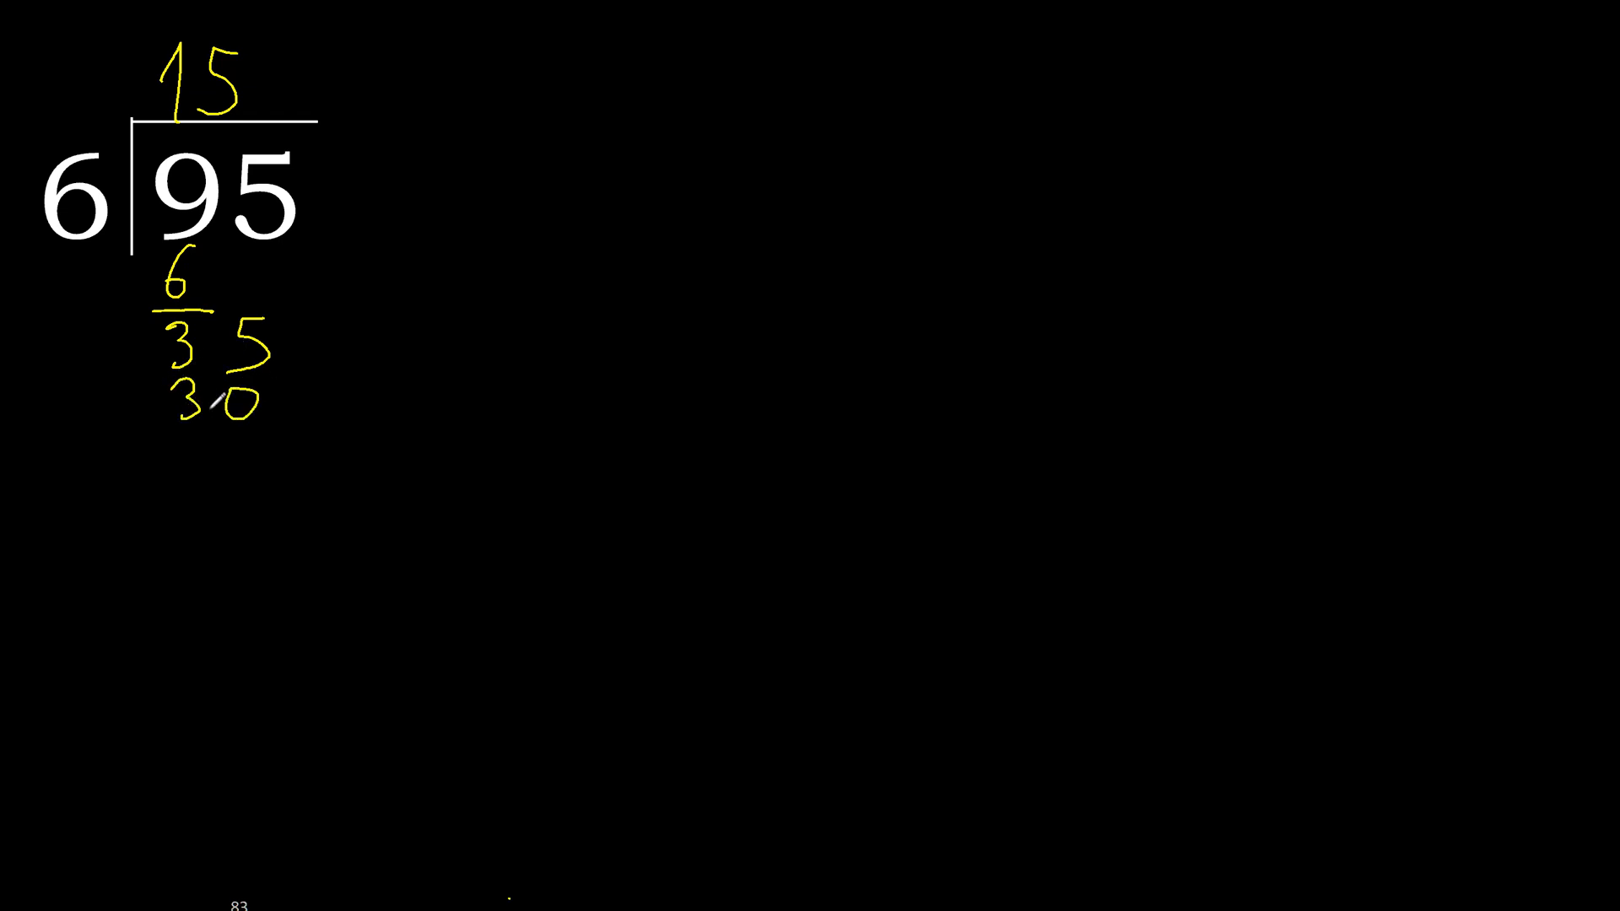
{"action": "left_click_drag", "start_coordinate": [160, 423], "coordinate": [273, 424]}
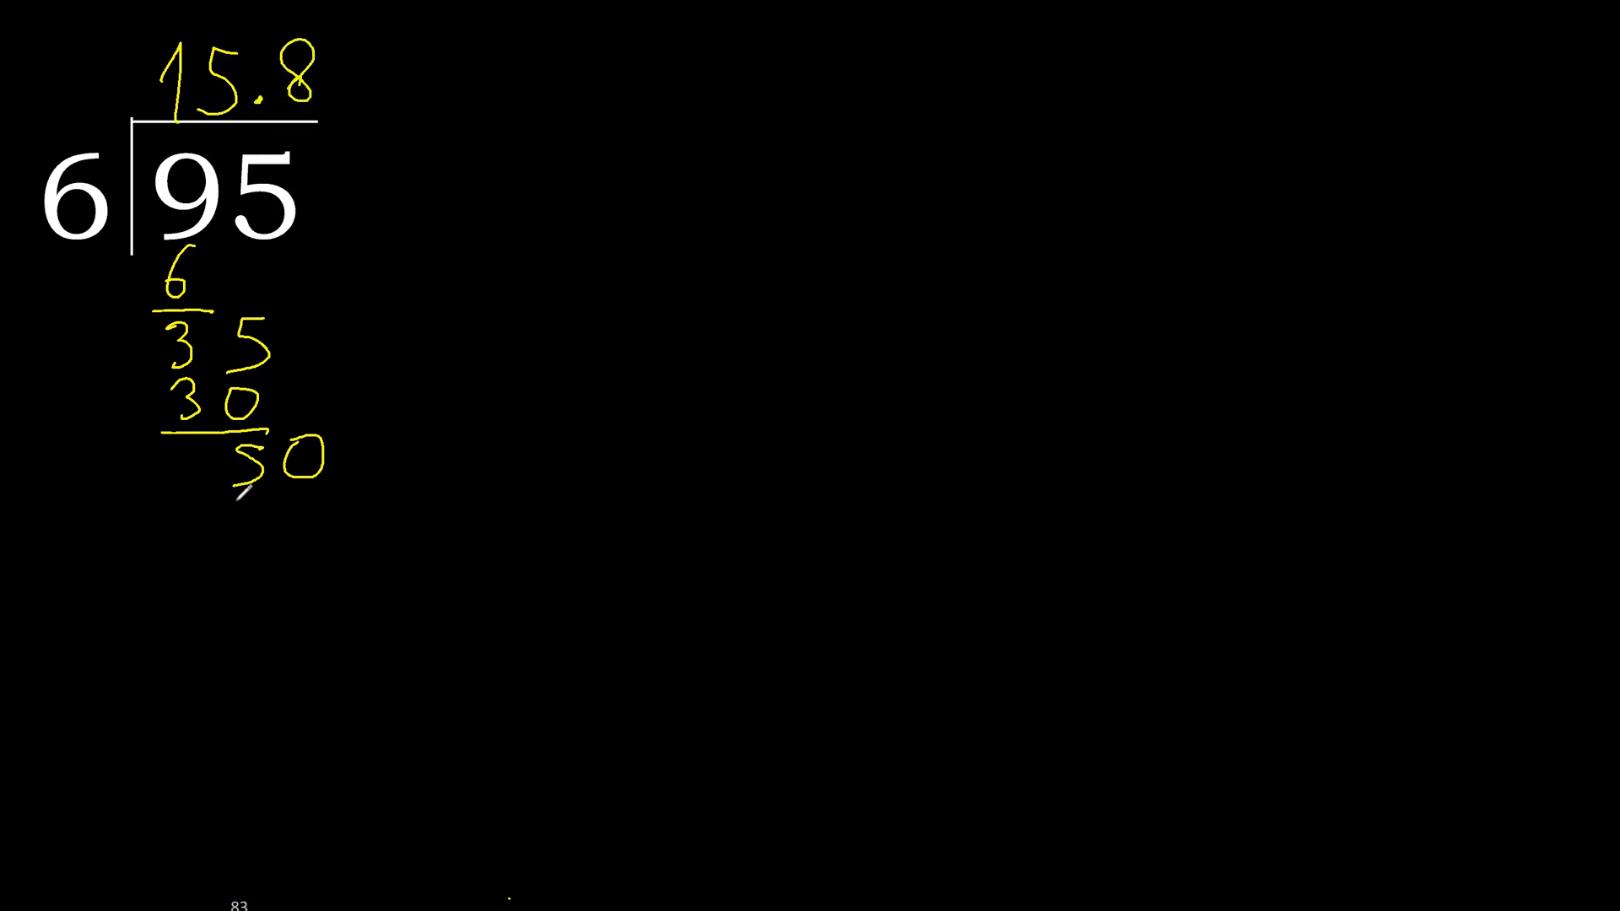
Write 48 under 50 and draw the subtraction line beneath it.
{"action": "type", "text": "48"}
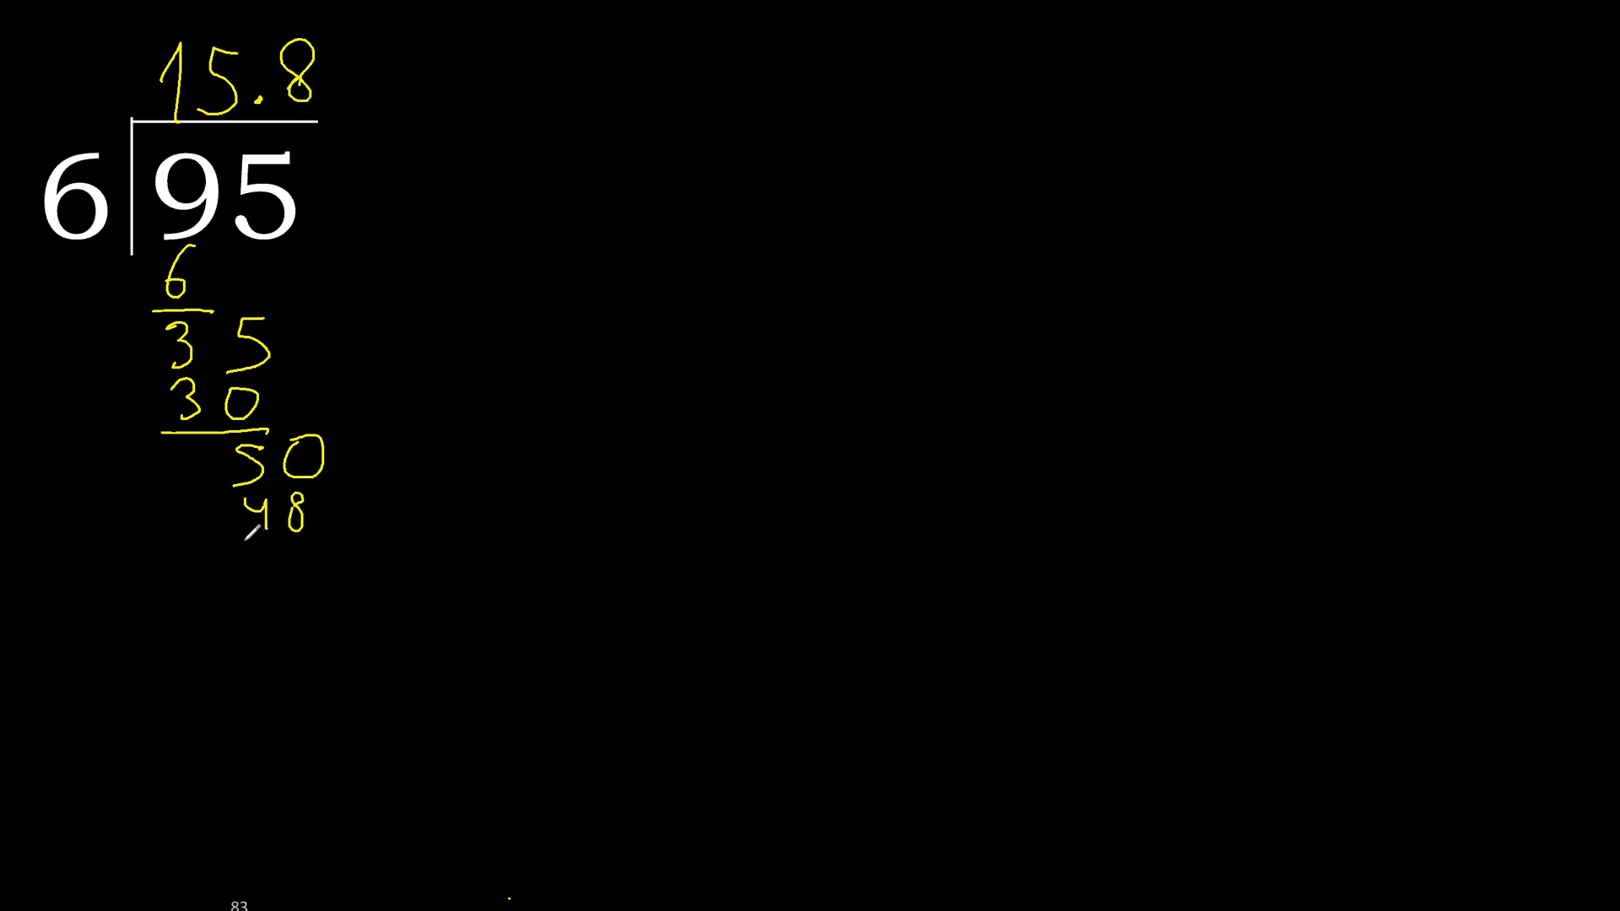
{"action": "left_click_drag", "start_coordinate": [233, 539], "coordinate": [310, 534]}
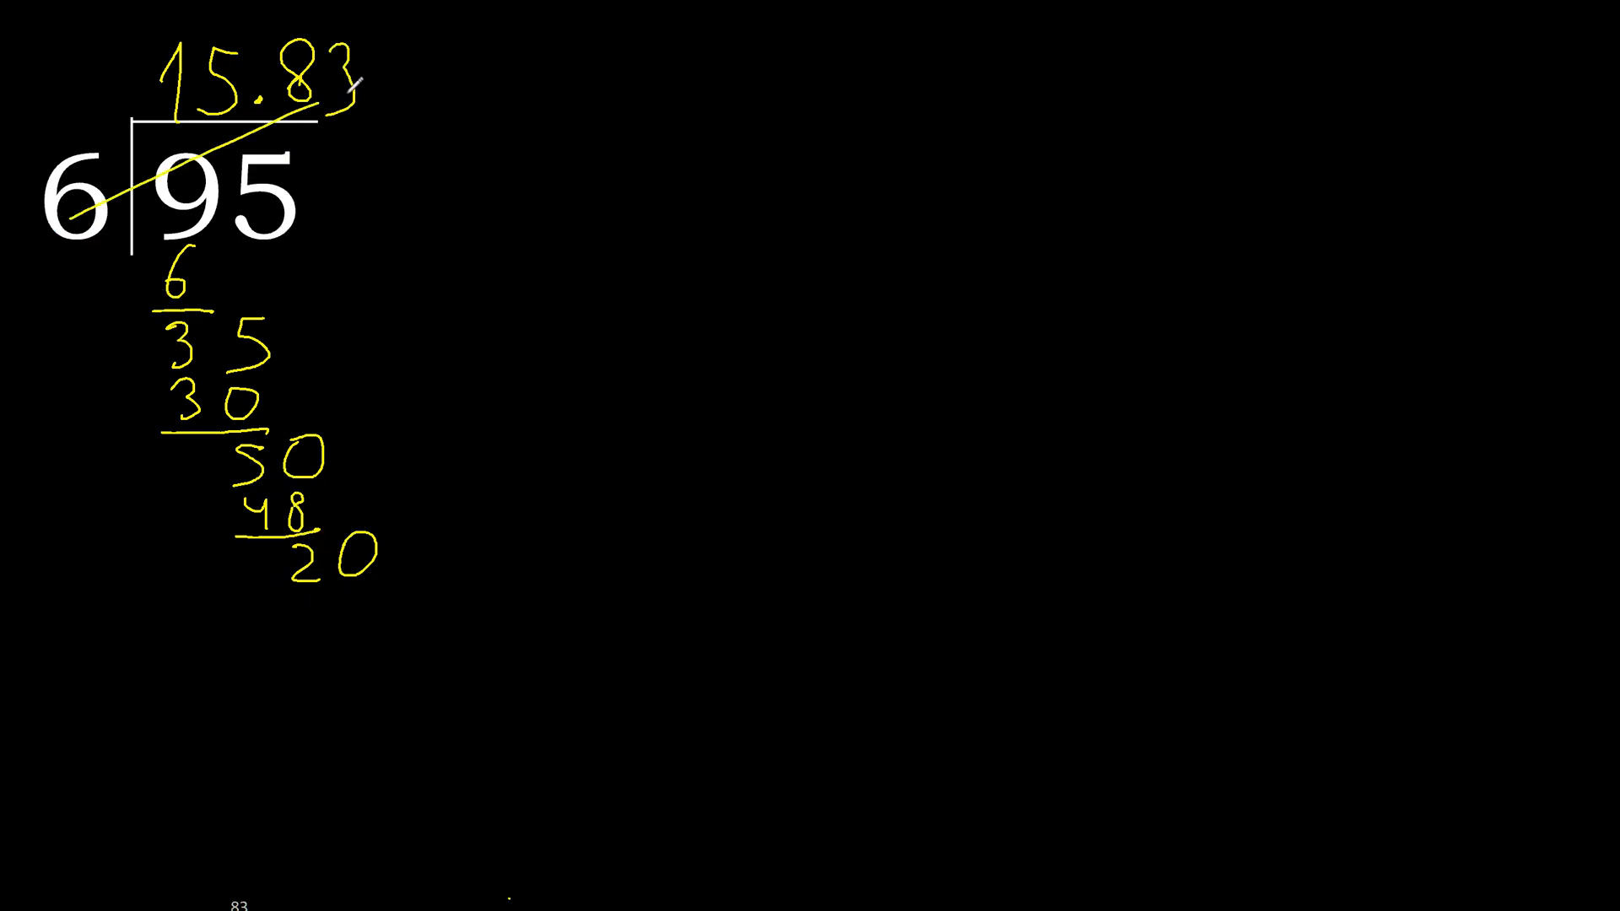
Subtract 18 from 20 again, write remainder 20, and add another 3 to the quotient.
{"action": "type", "text": "18"}
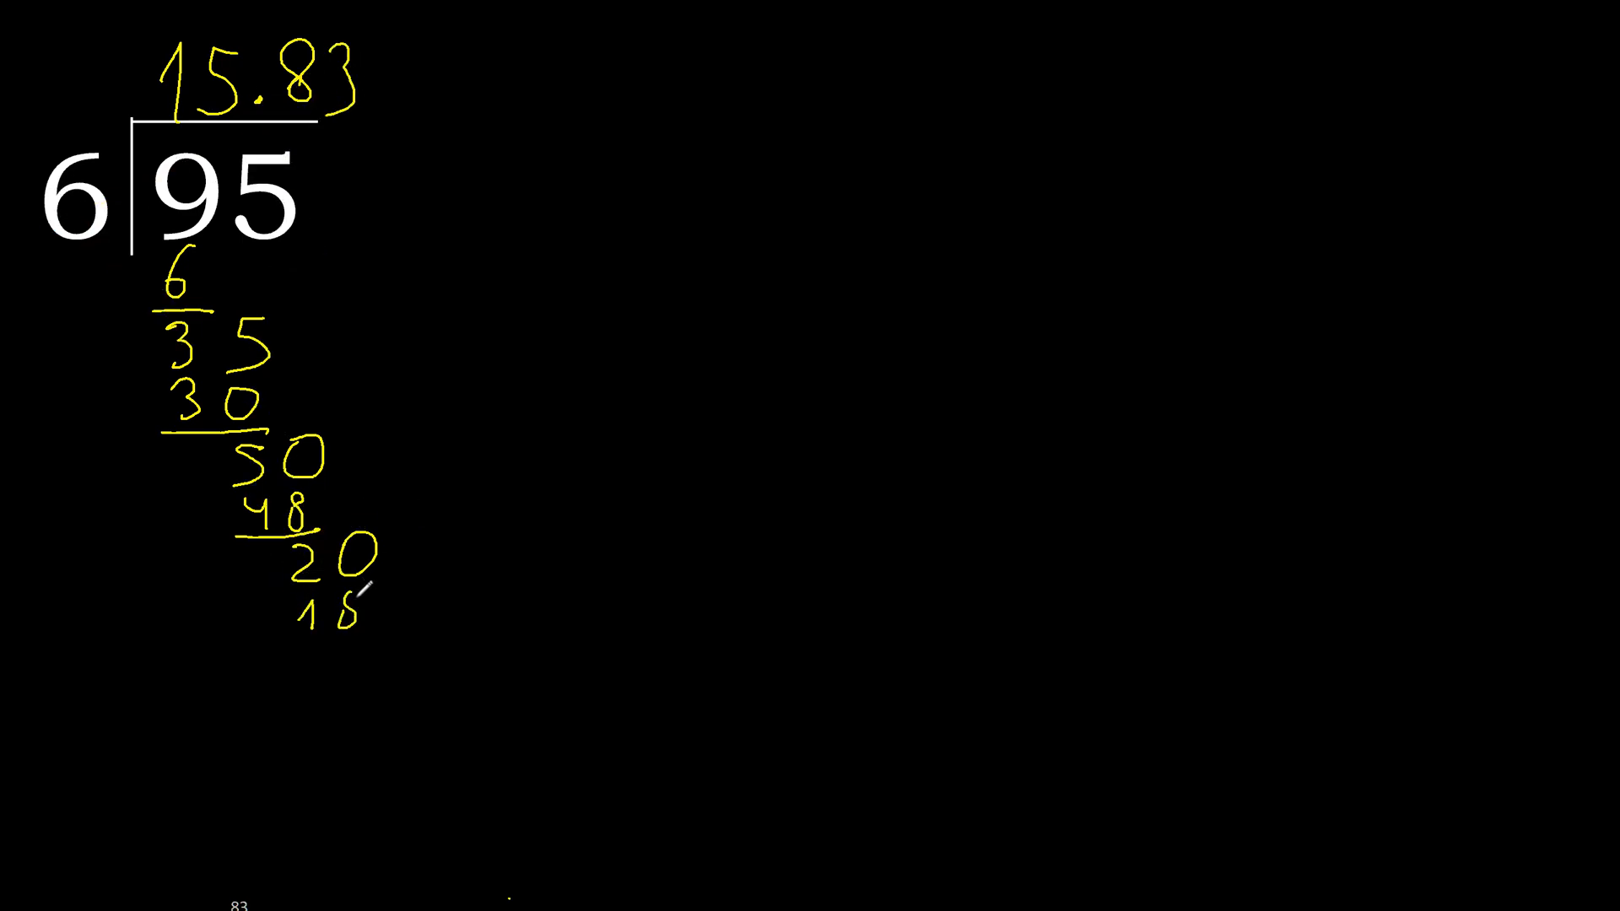
{"action": "left_click_drag", "start_coordinate": [290, 635], "coordinate": [355, 635]}
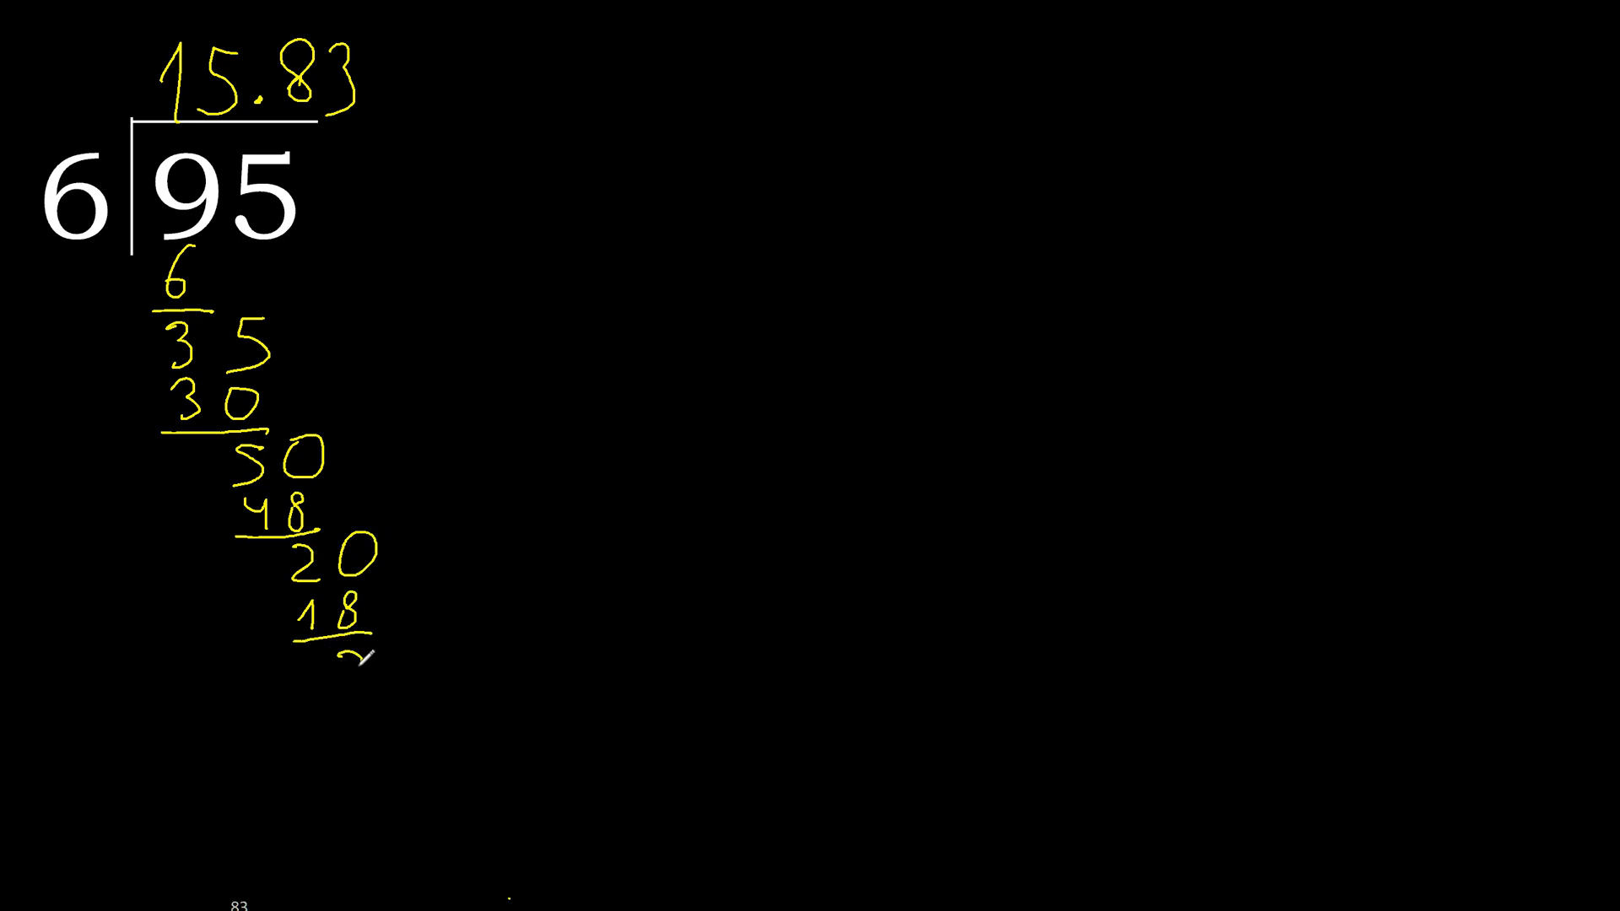
{"action": "type", "text": "20"}
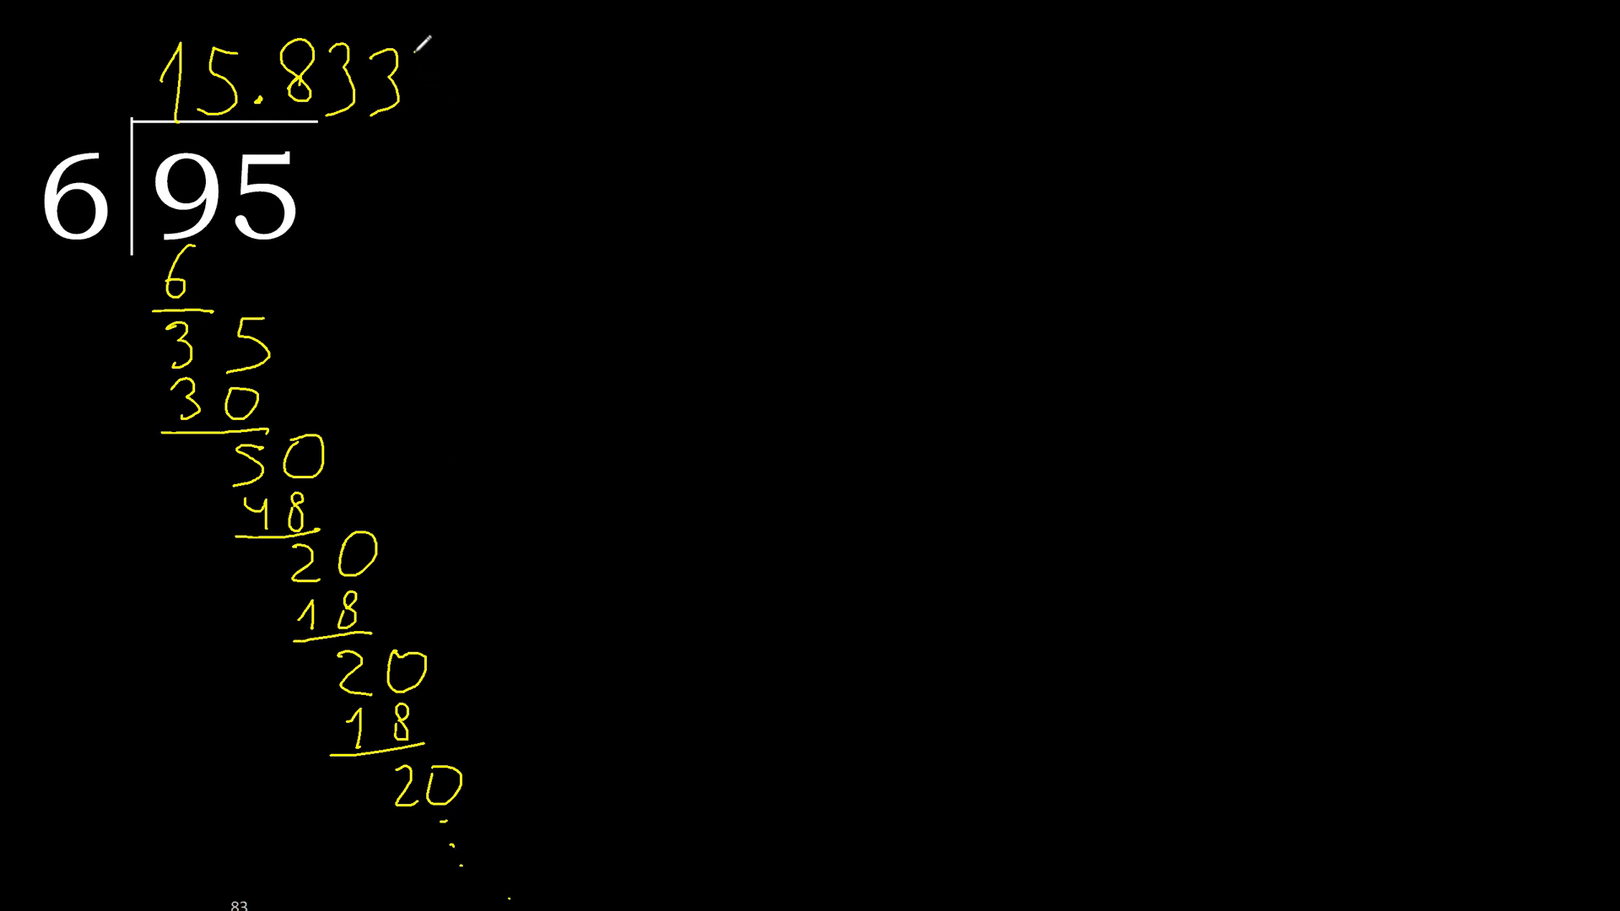
{"action": "type", "text": "3..."}
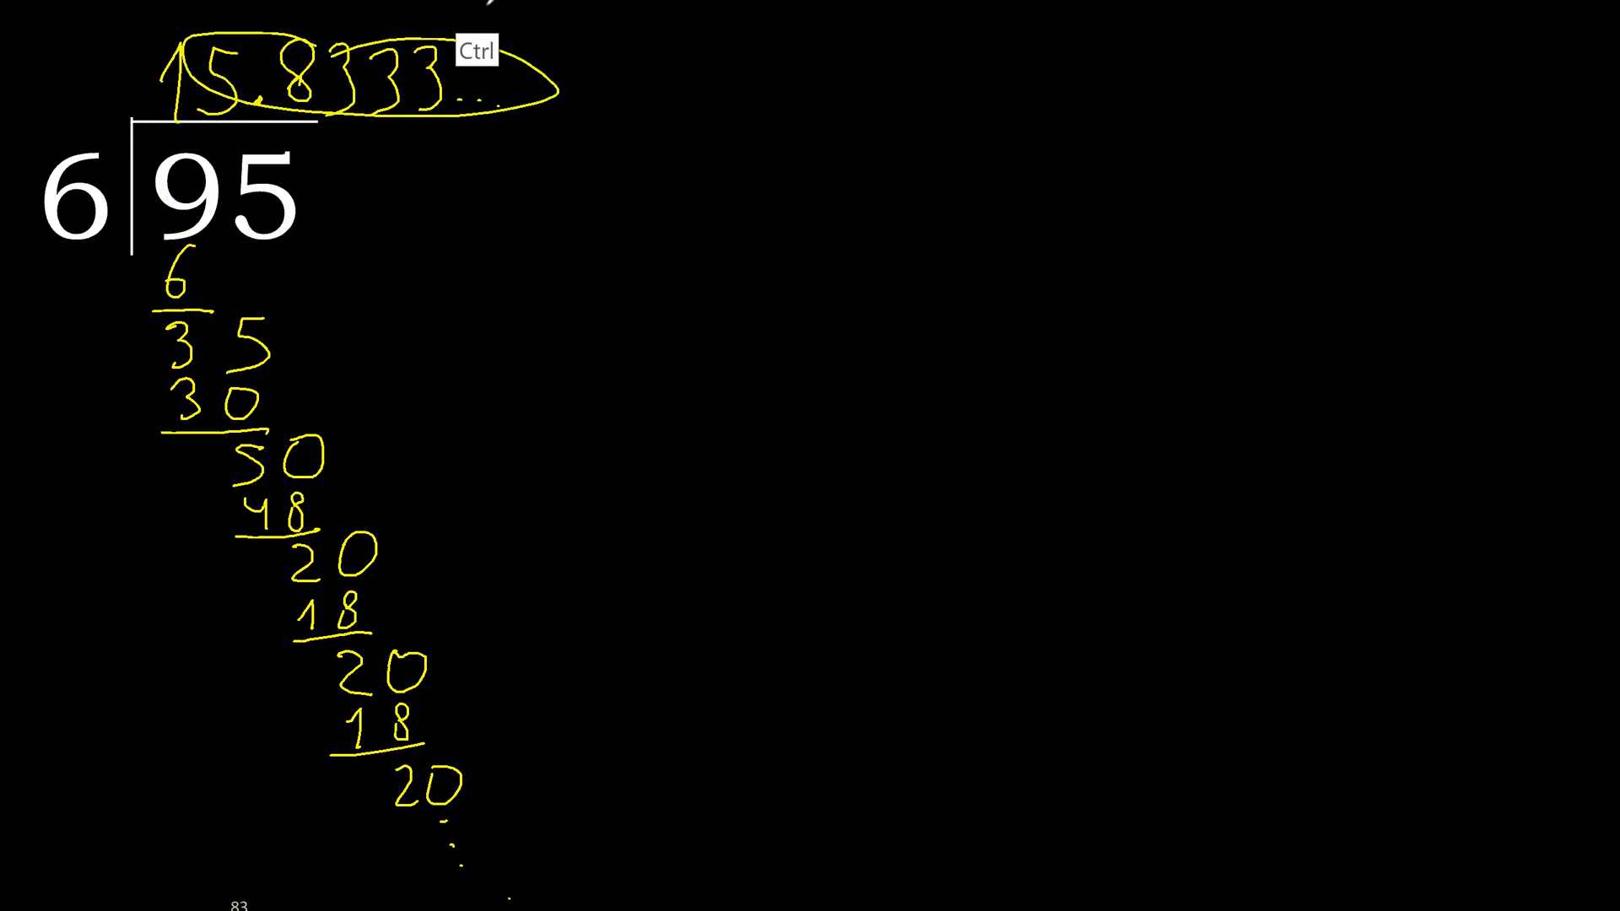
Write '= 15.83' after 15.8333... with the 3 marked as repeating.
{"action": "type", "text": "=1"}
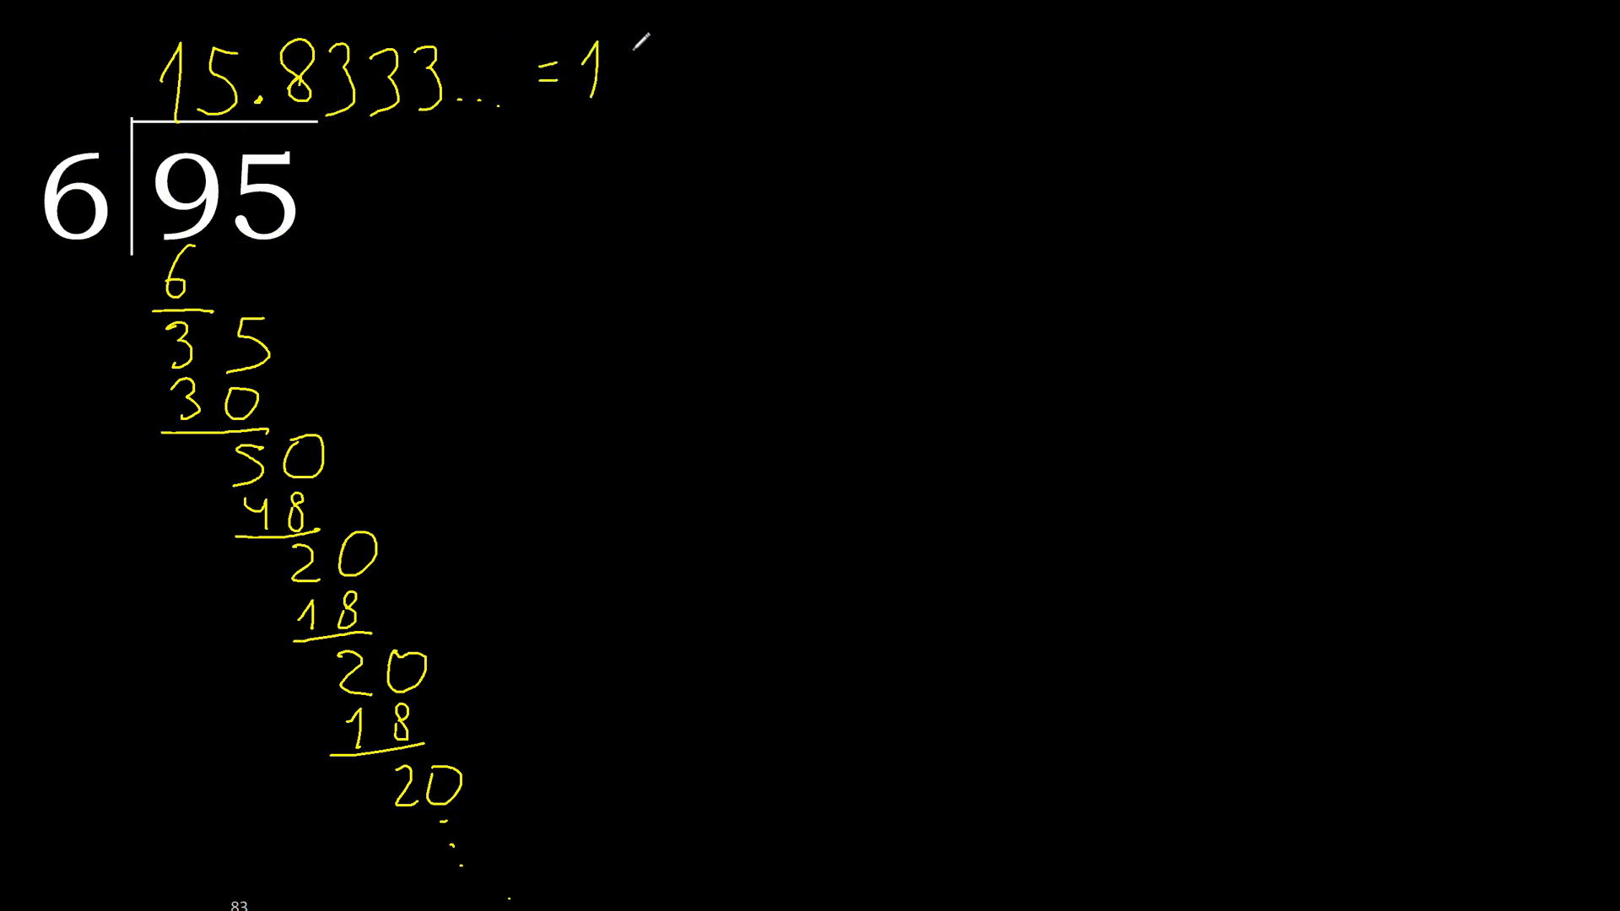
{"action": "type", "text": "15.8"}
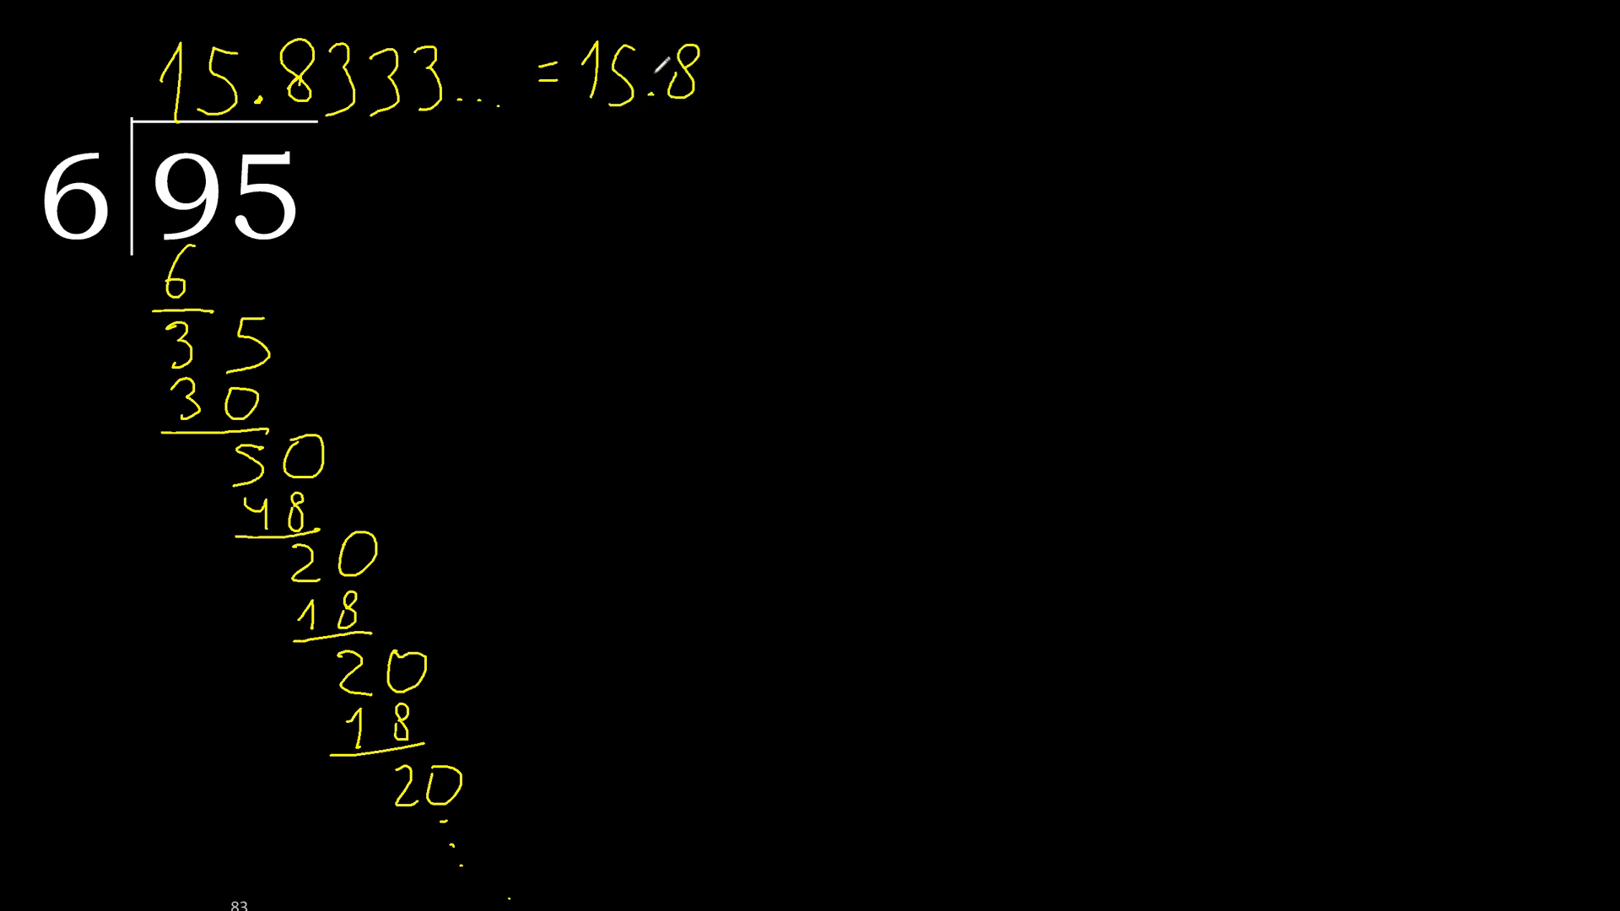
{"action": "type", "text": "3"}
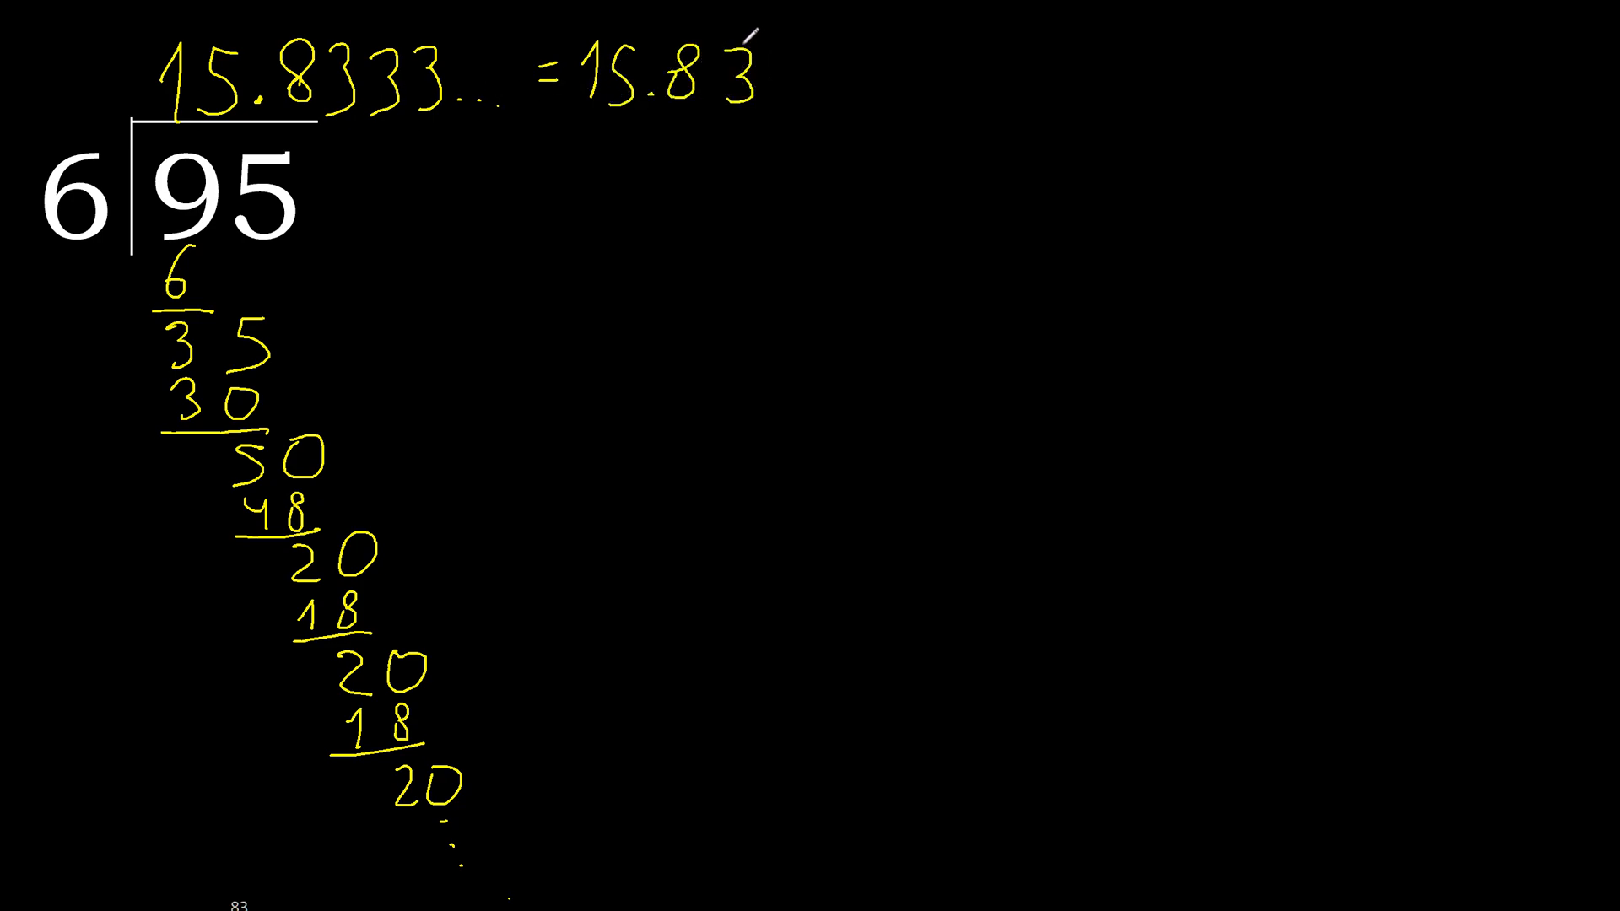